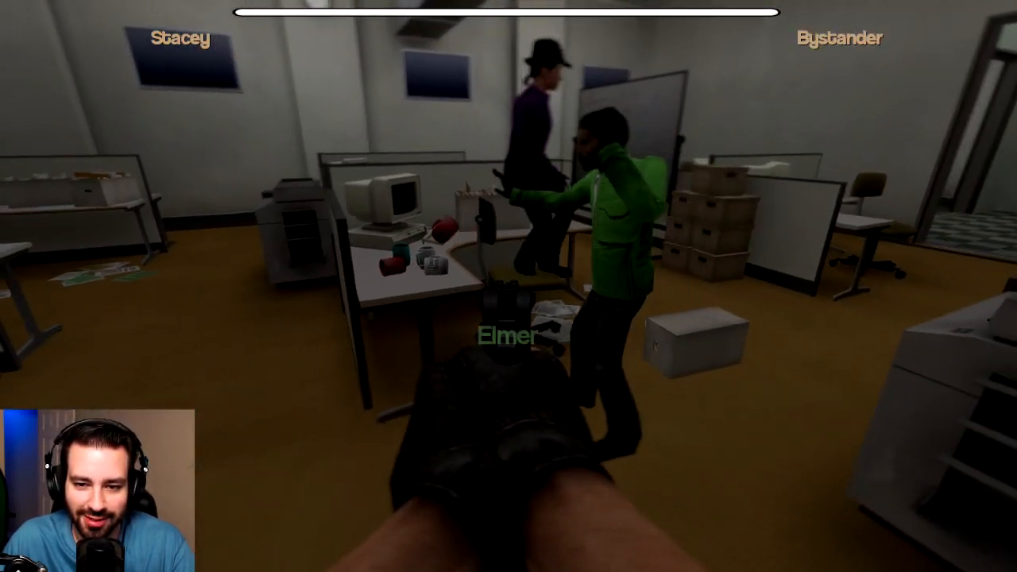
mouse_move(509, 286)
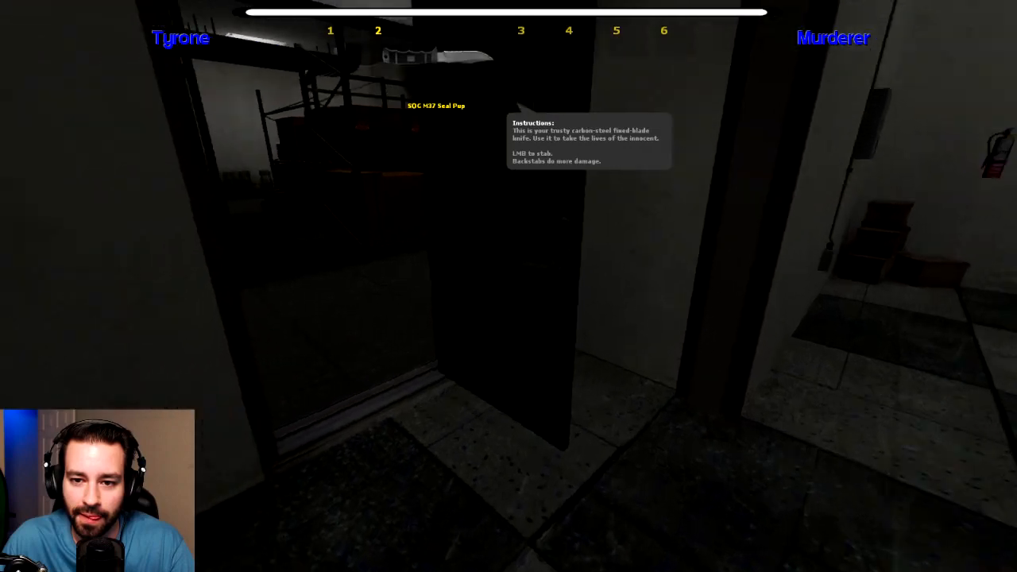
key("1")
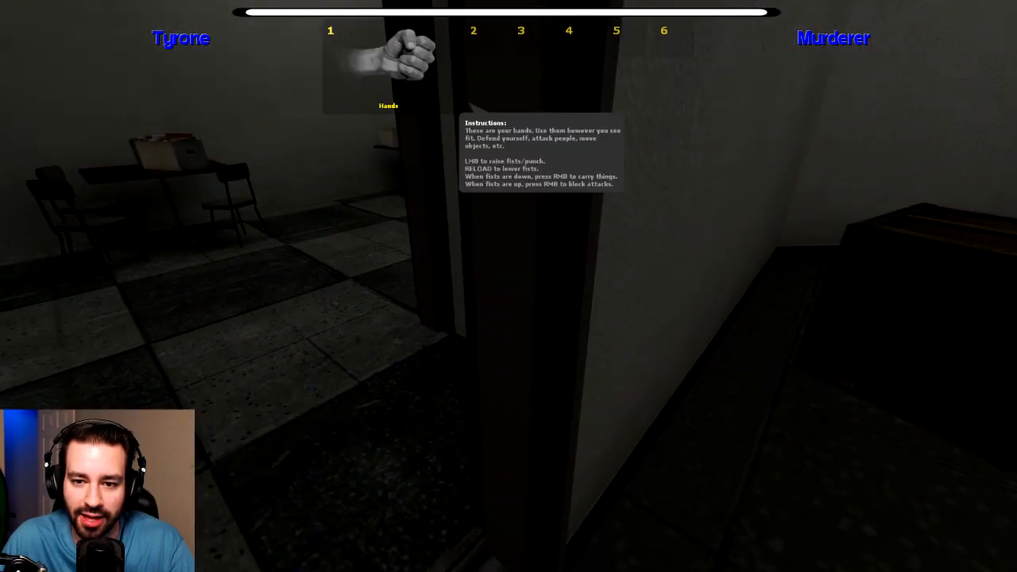